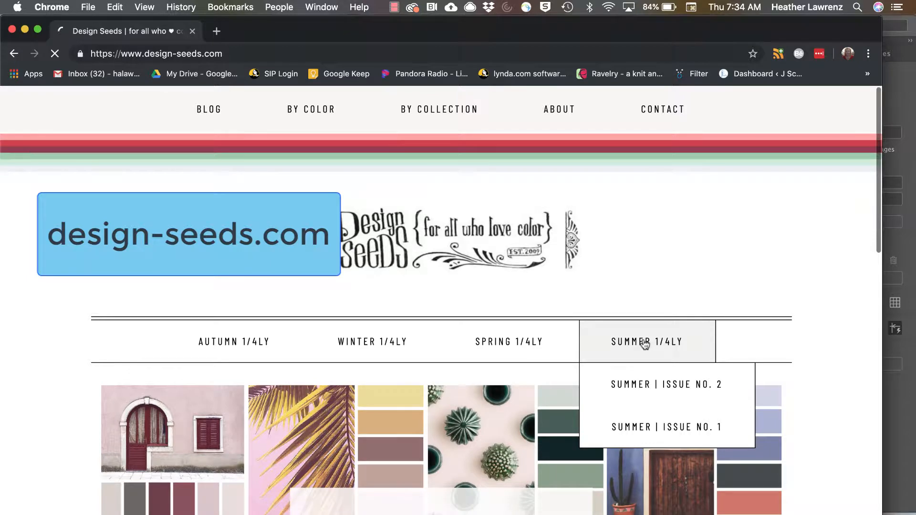
Open Design Seeds' Summer Issue No. 2 'Press Play' palette and right-click its surfboard image.
click(666, 384)
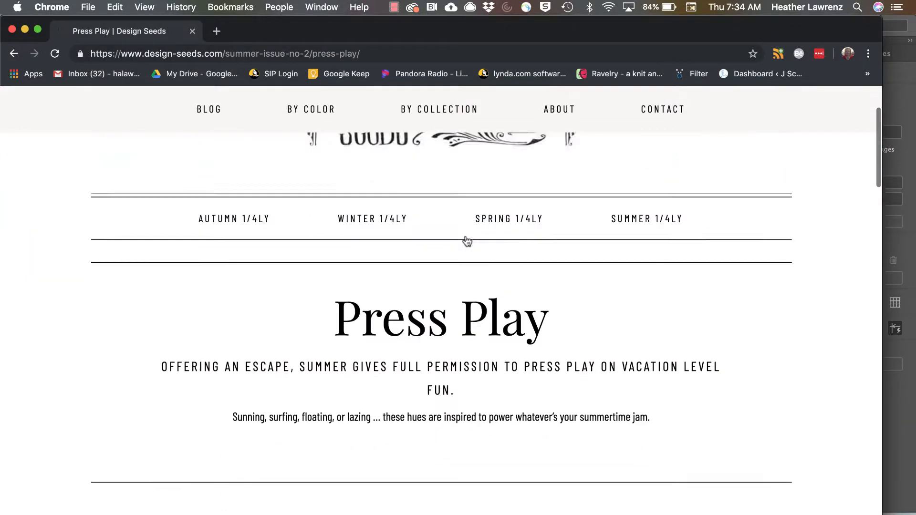
scroll(down, 3)
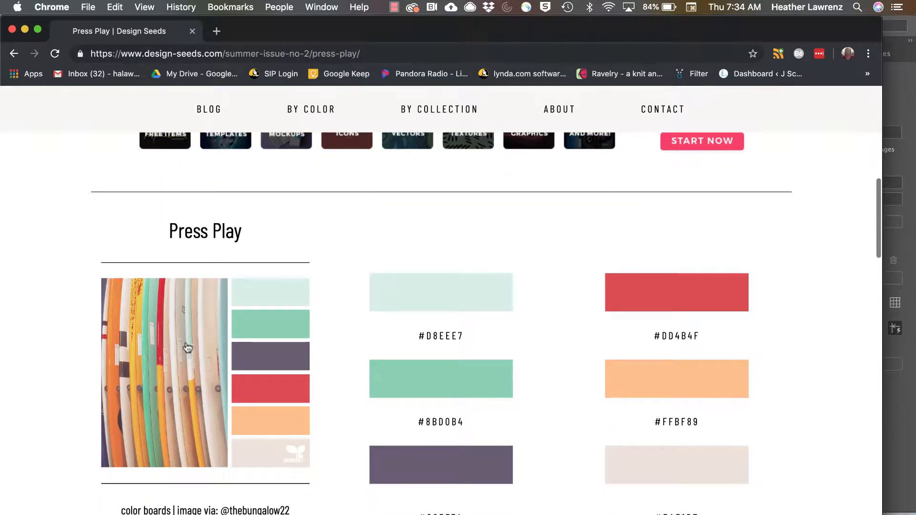
right_click(187, 348)
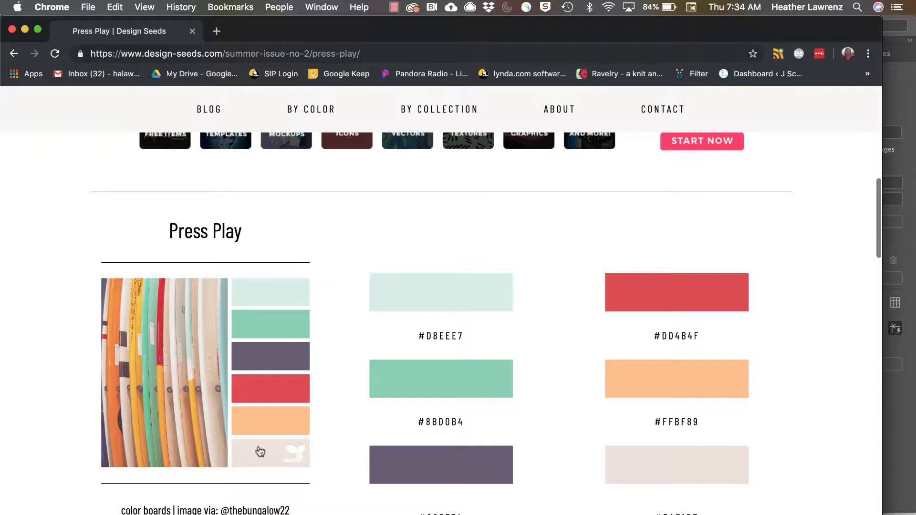
Sample the surfboard image with the Color Theme Tool and pick the Bright theme variation.
key(cmd+tab)
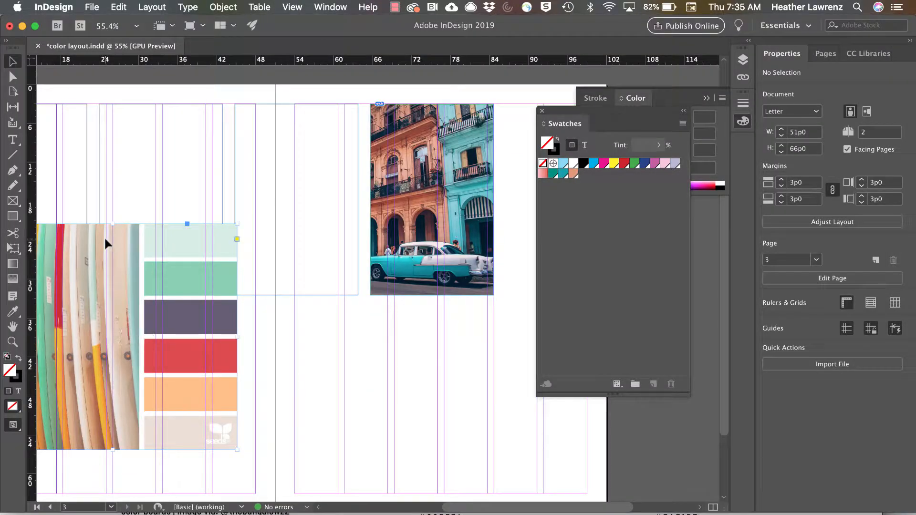
click(137, 337)
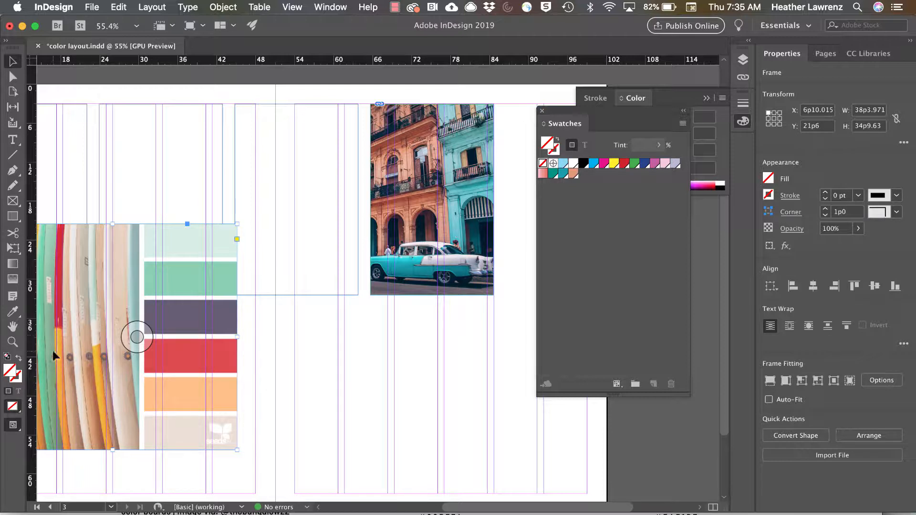
click(13, 312)
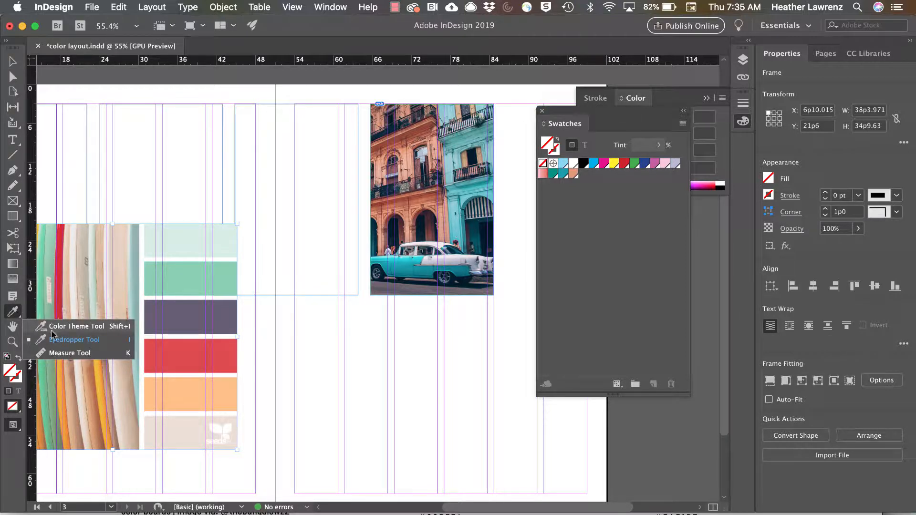
click(74, 340)
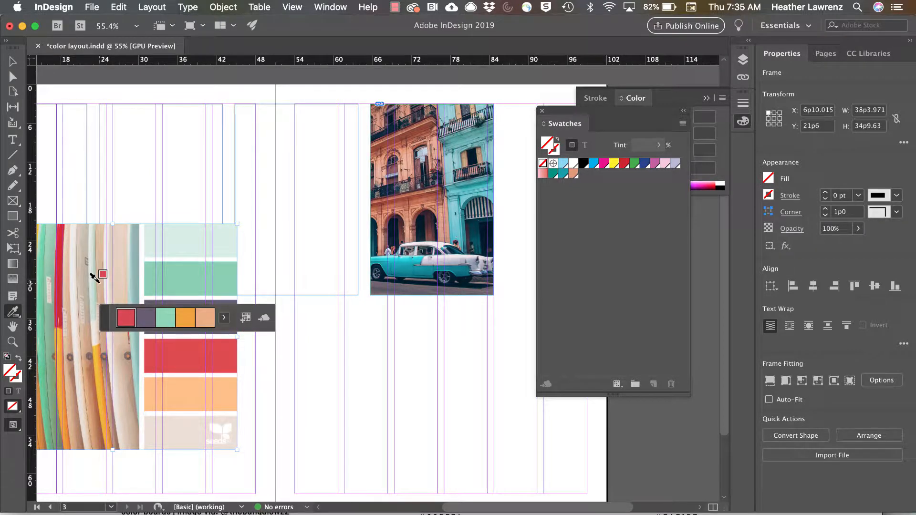
mouse_move(151, 286)
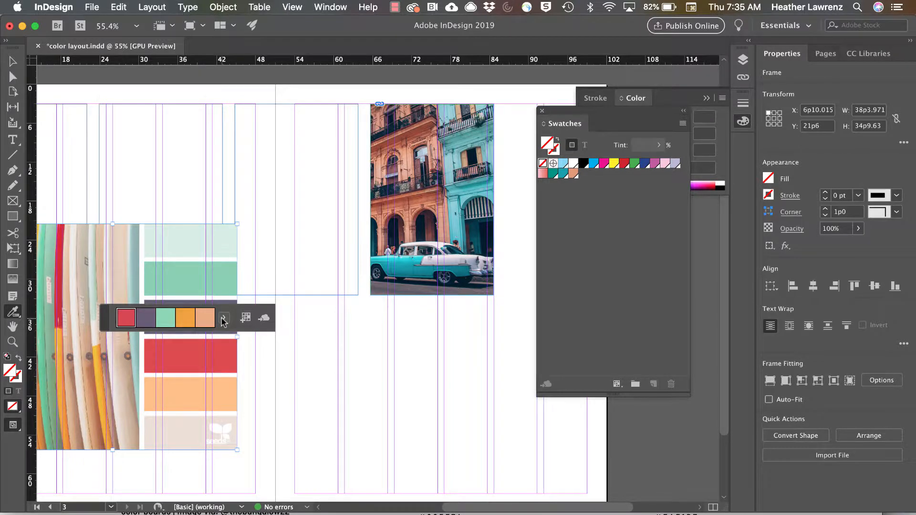
click(224, 318)
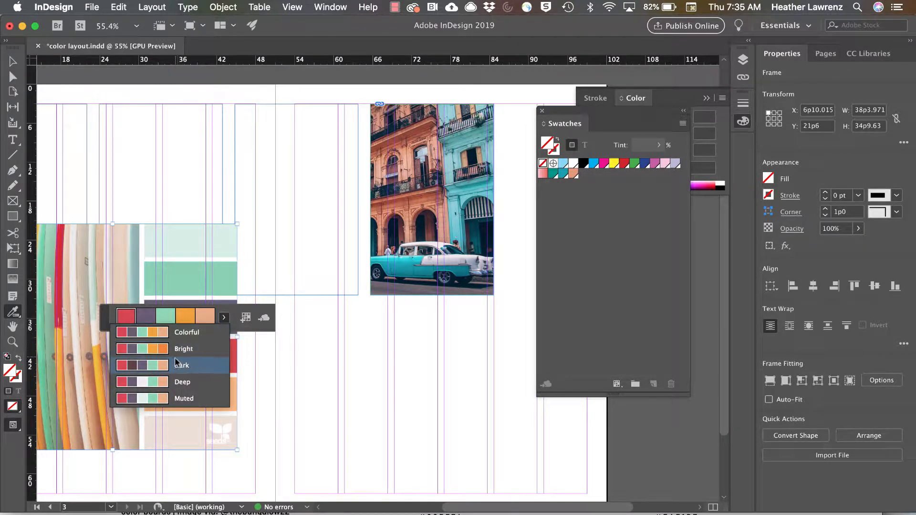
mouse_move(183, 349)
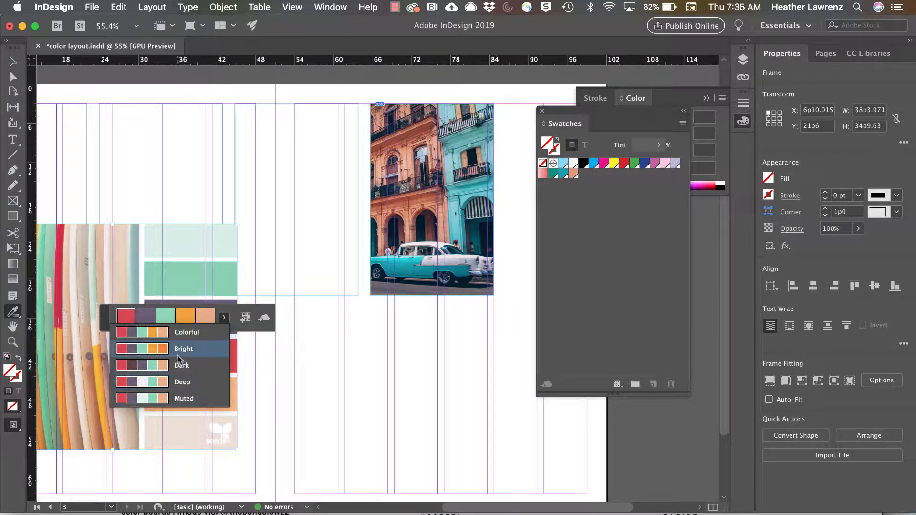
click(183, 349)
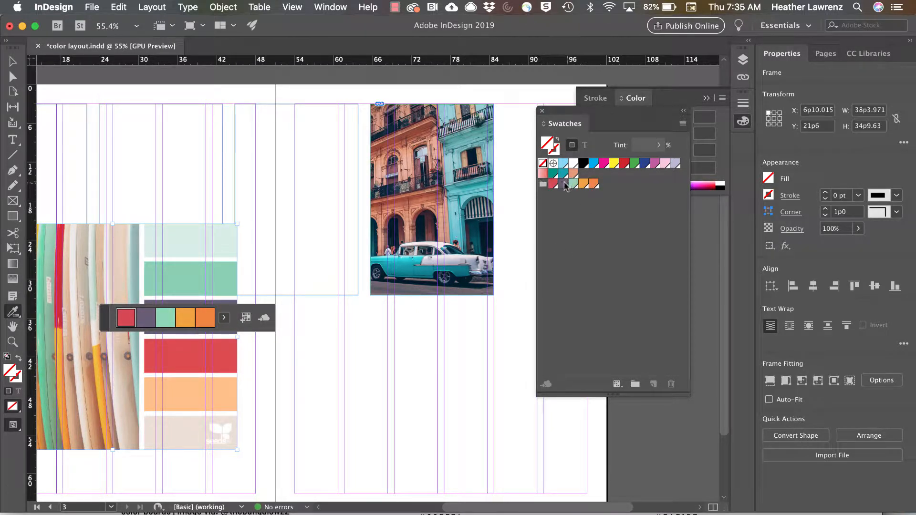
mouse_move(593, 184)
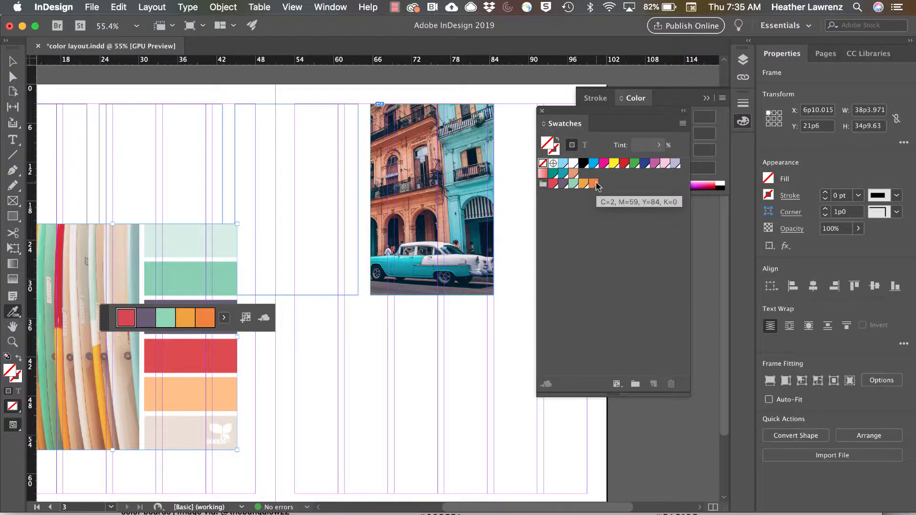
mouse_move(450, 42)
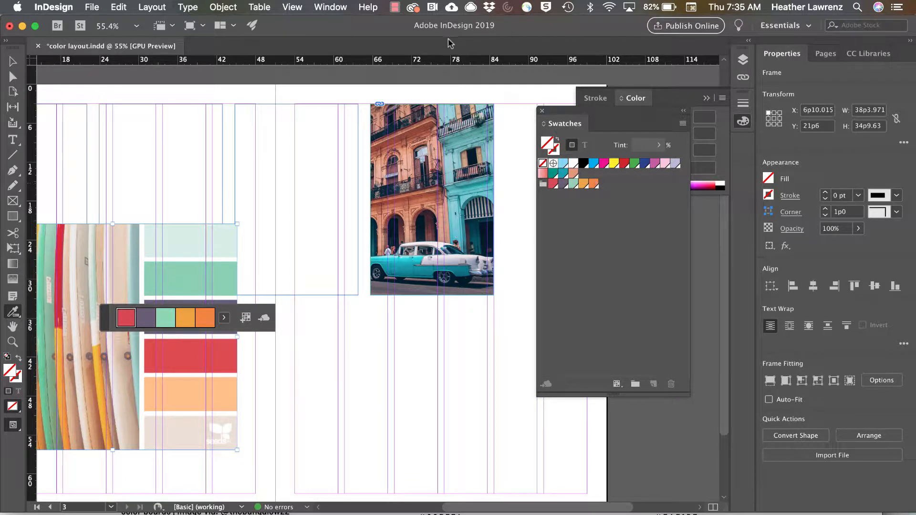
Open the Adobe Color Themes panel from the Window > Color menu.
click(331, 7)
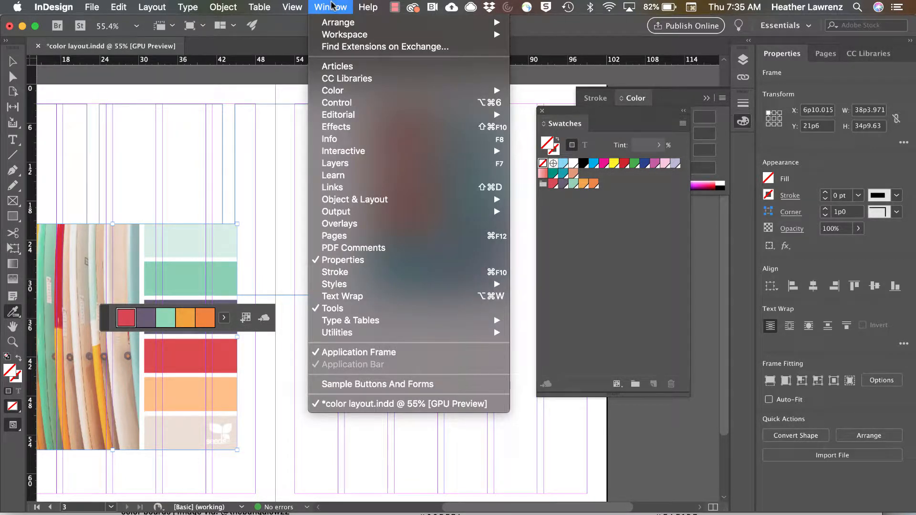
mouse_move(346, 78)
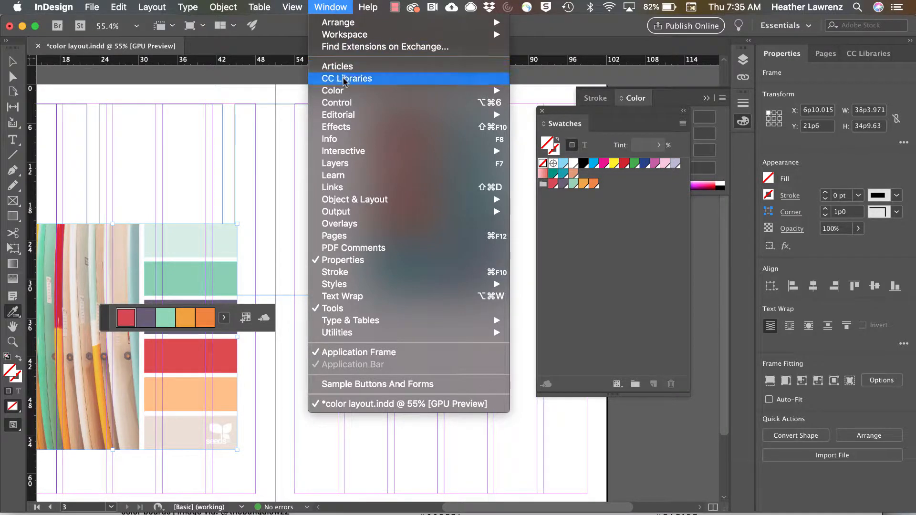
mouse_move(332, 91)
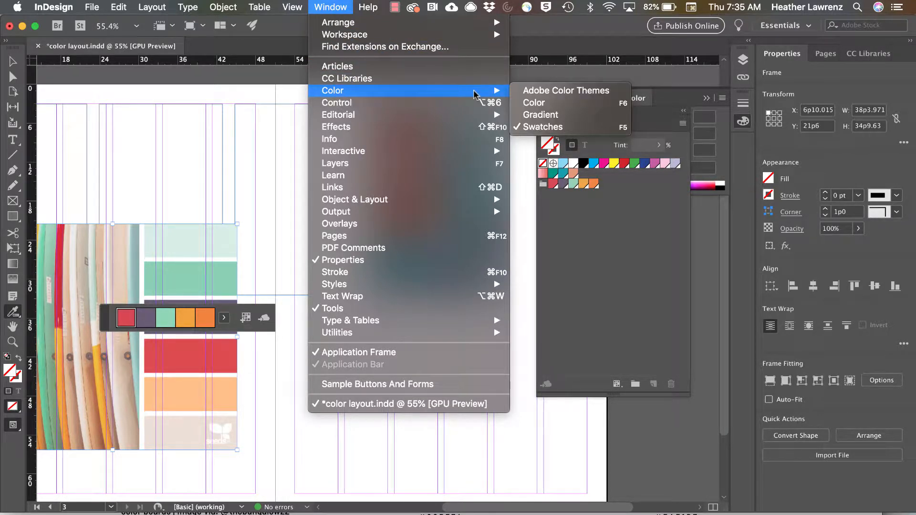
click(565, 91)
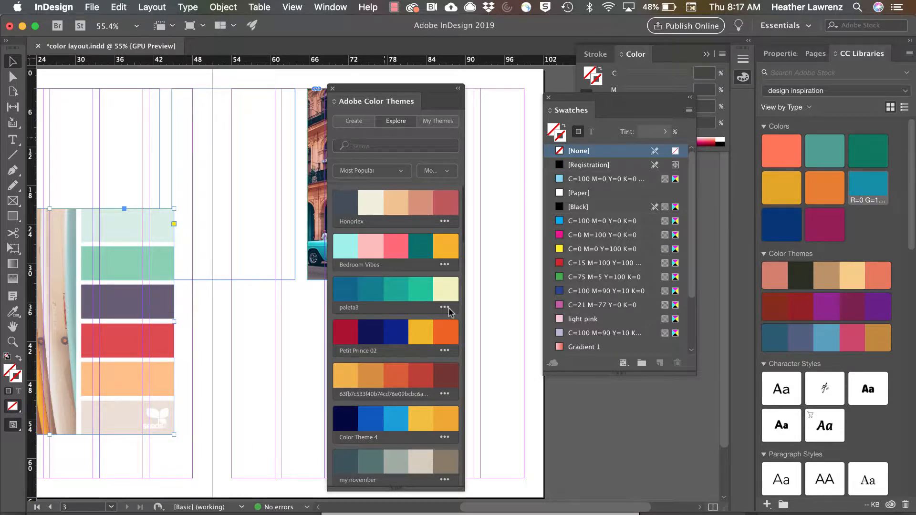
View the three saved themes in the design inspiration library under My Themes, then switch to Create.
click(444, 307)
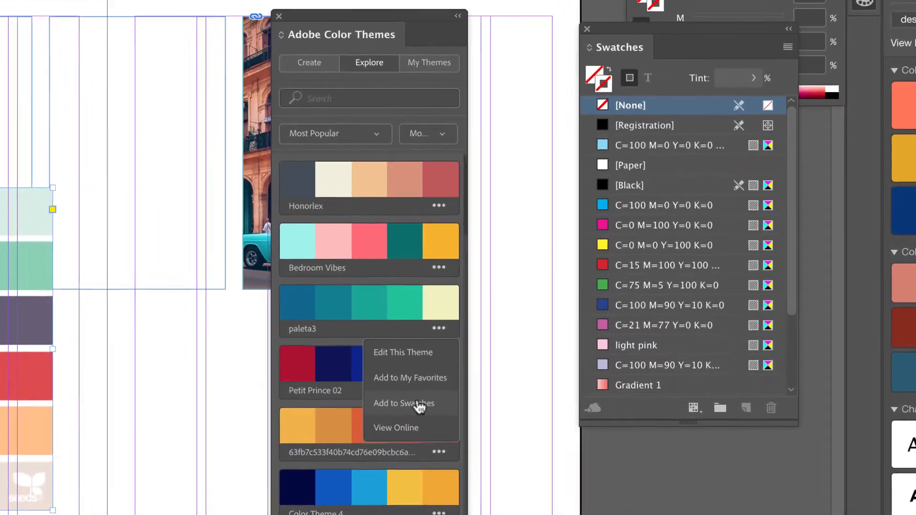
click(429, 62)
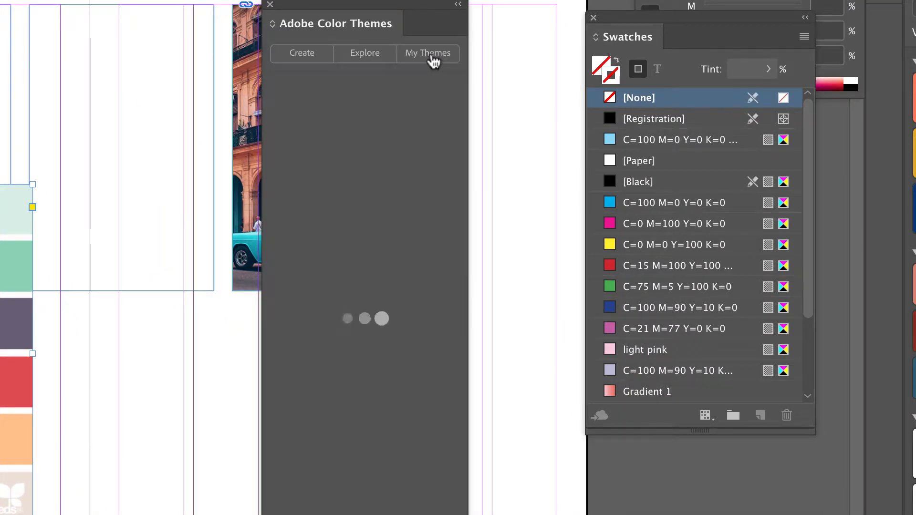
click(428, 53)
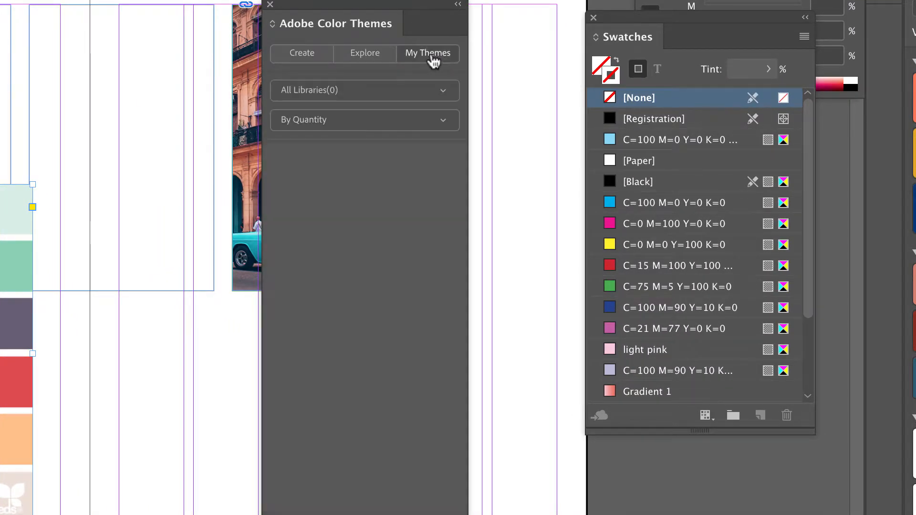
click(364, 90)
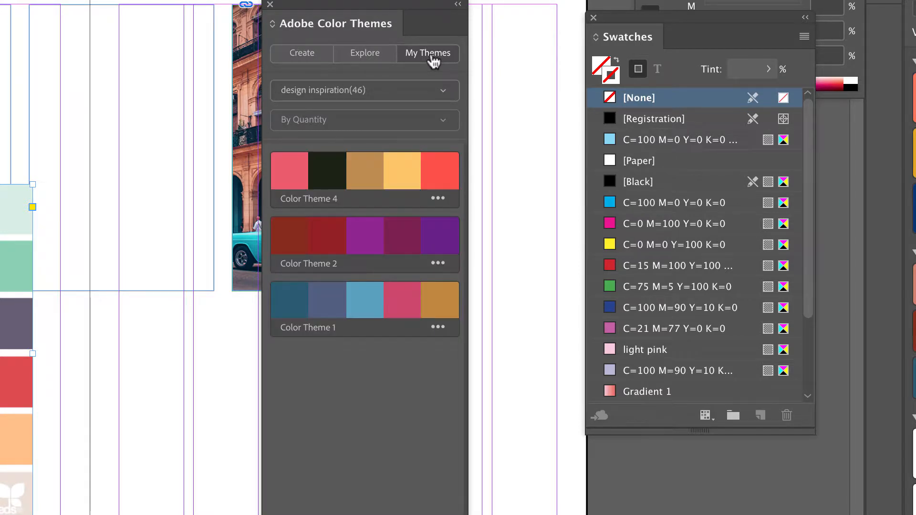
mouse_move(339, 76)
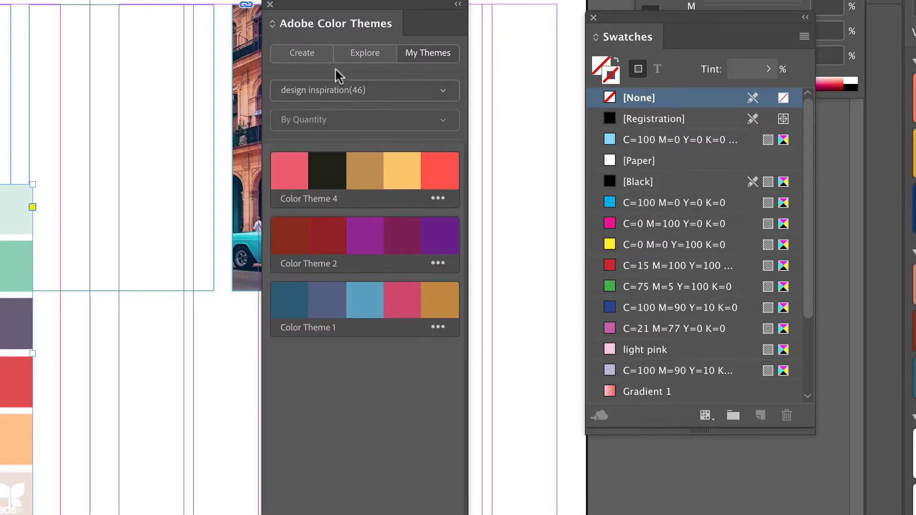
click(302, 53)
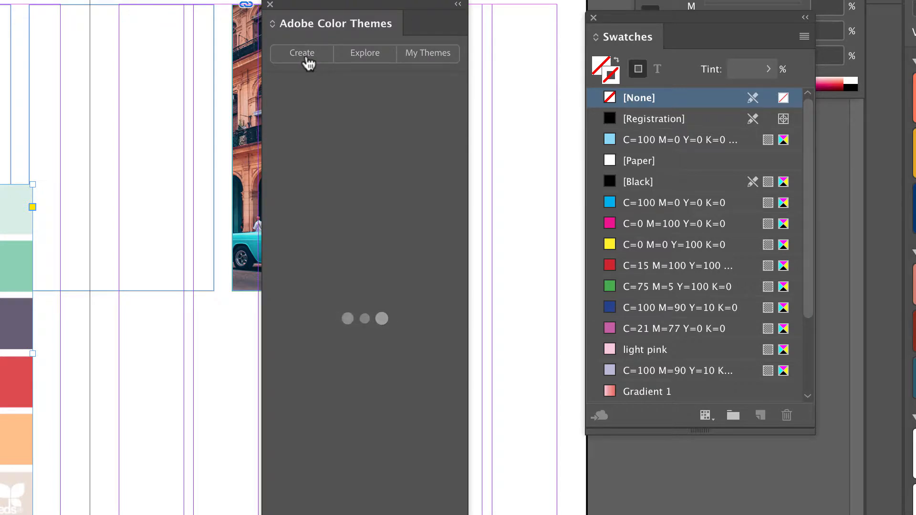
Drag the color wheel markers through pale yellows to a warm orange analogous theme.
click(302, 53)
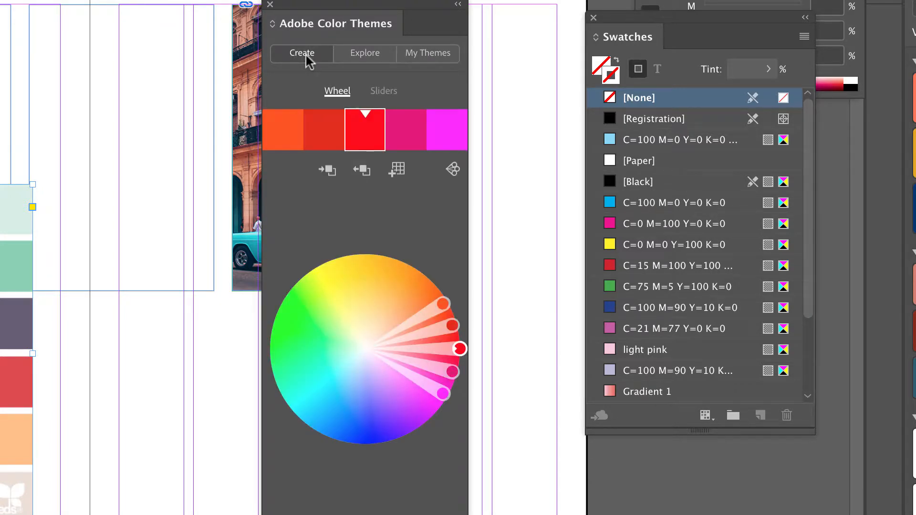
mouse_move(309, 65)
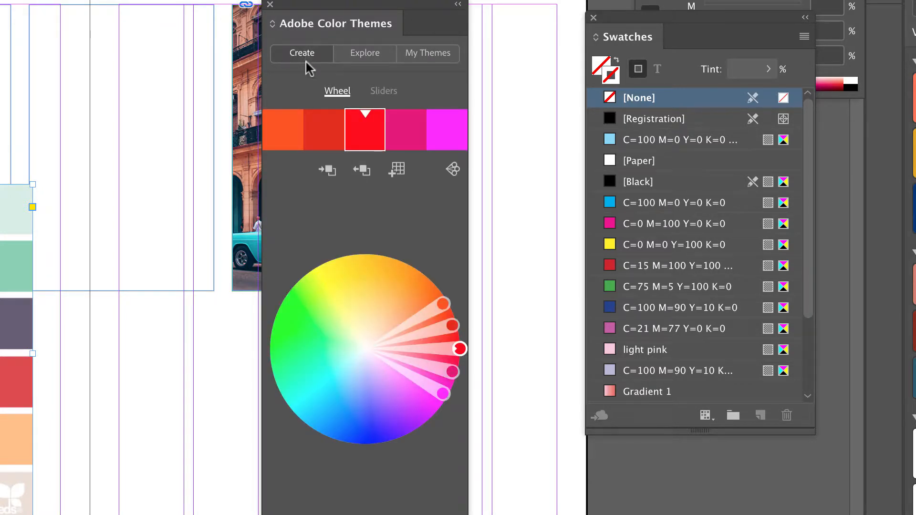
mouse_move(327, 171)
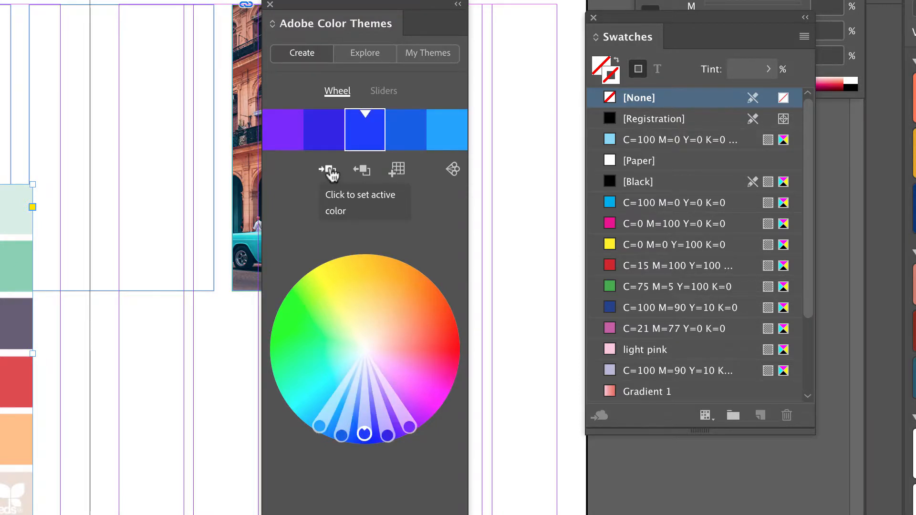
mouse_move(374, 420)
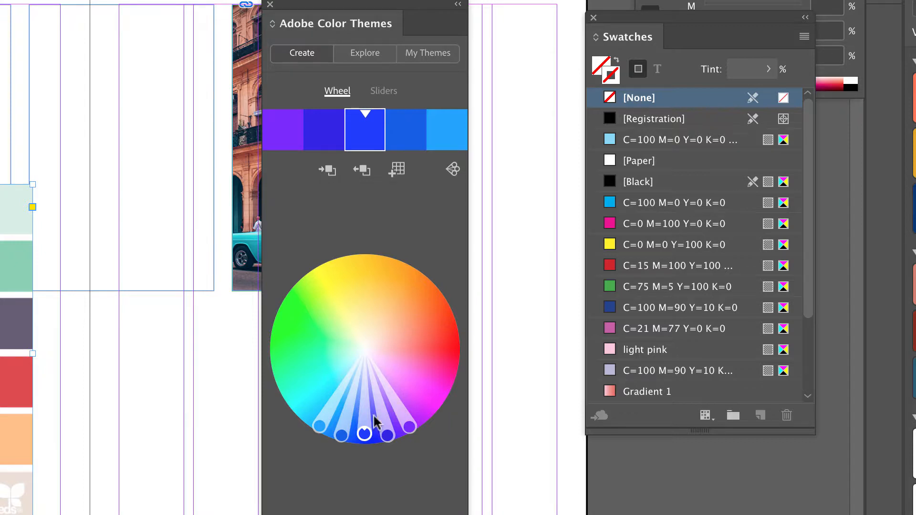
drag(365, 434, 365, 315)
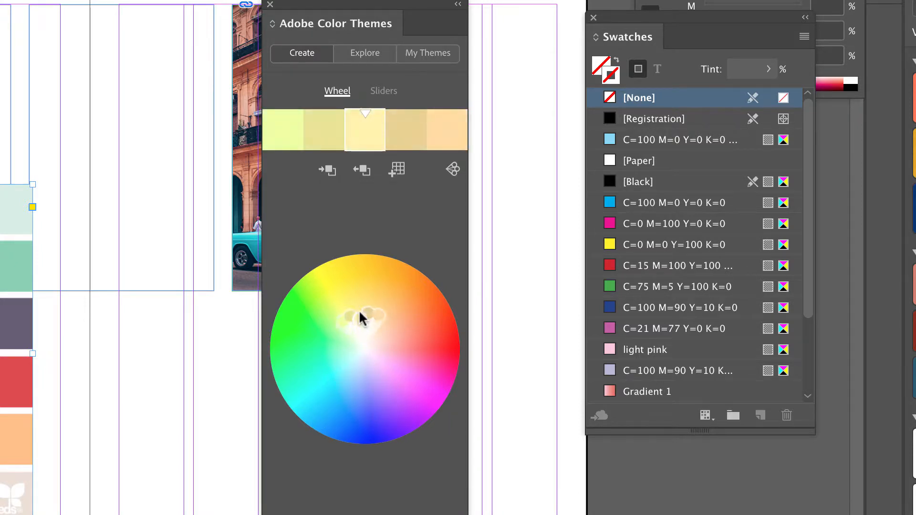
drag(362, 316, 421, 304)
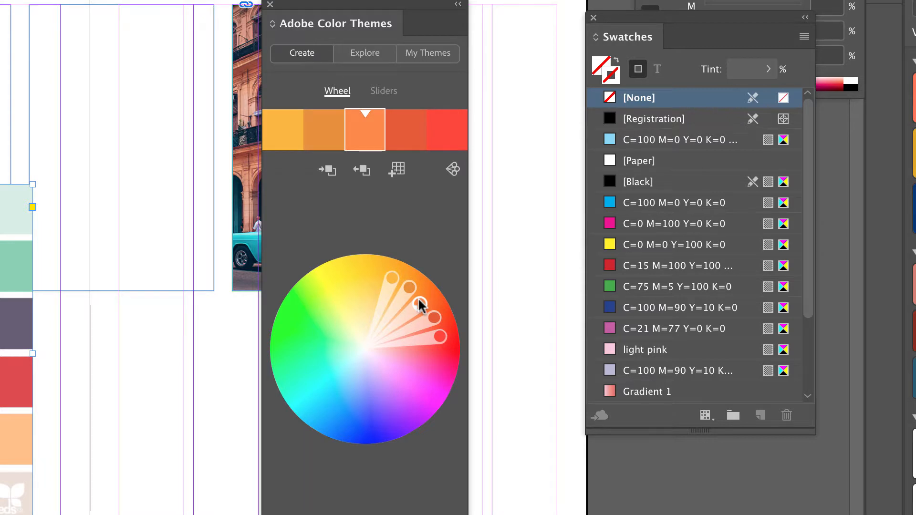
mouse_move(453, 170)
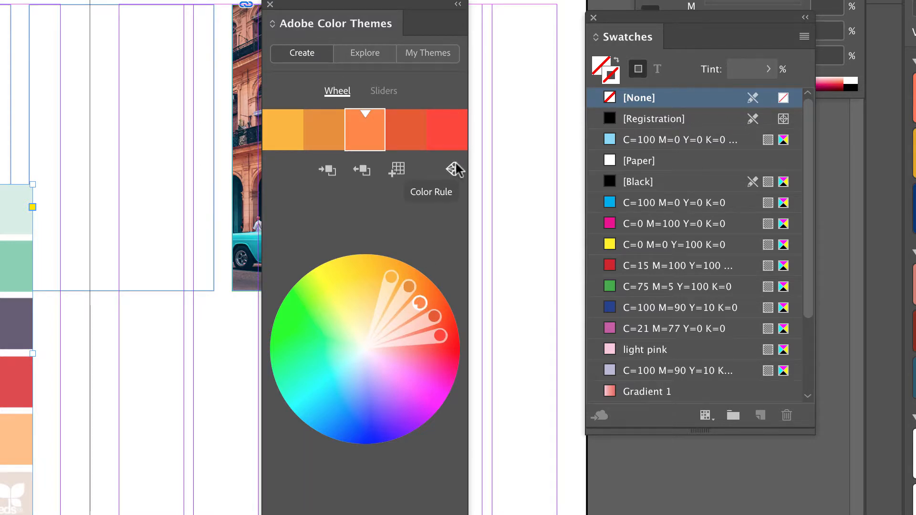
click(453, 170)
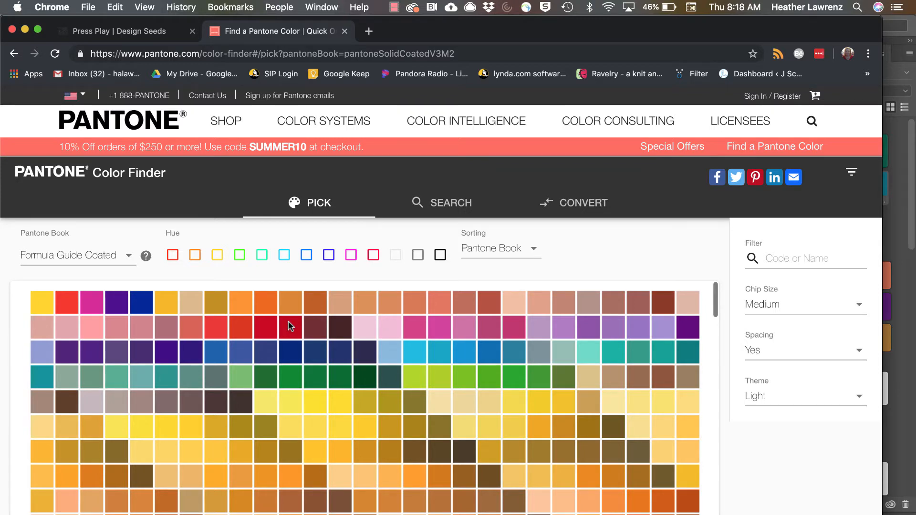
mouse_move(434, 409)
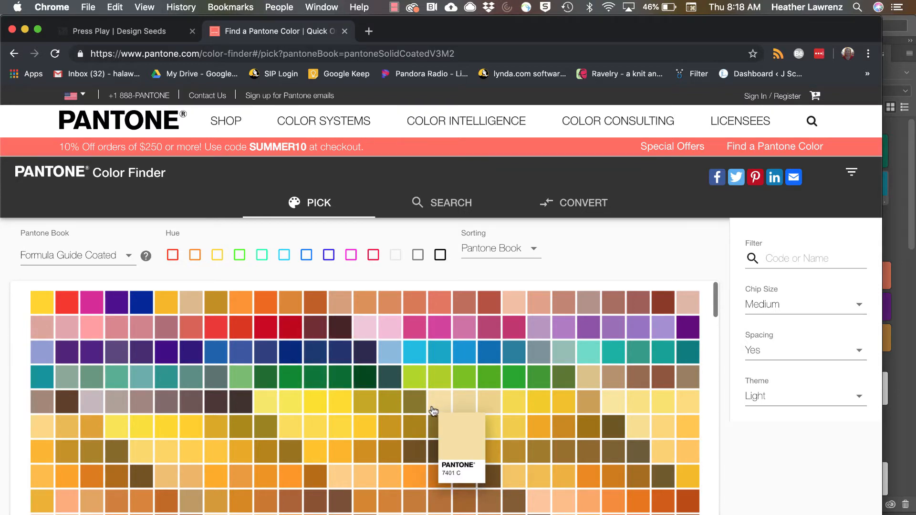
mouse_move(361, 122)
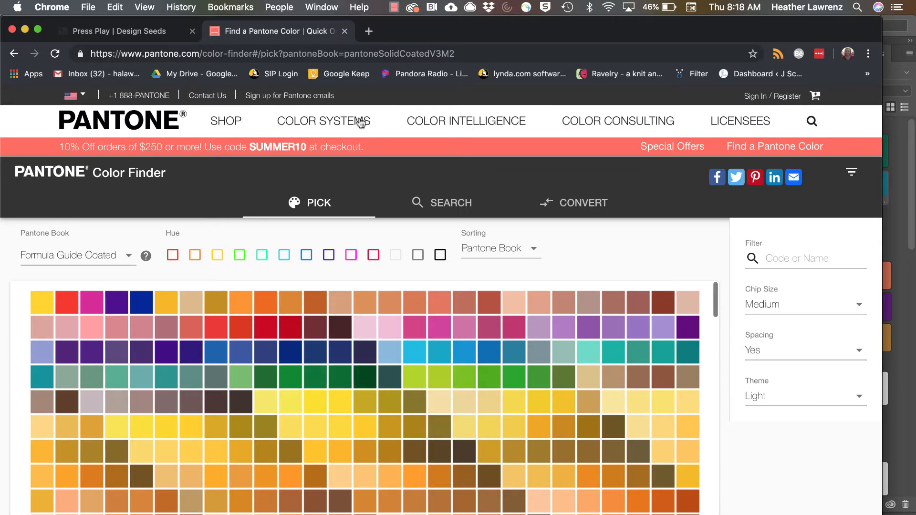
mouse_move(418, 128)
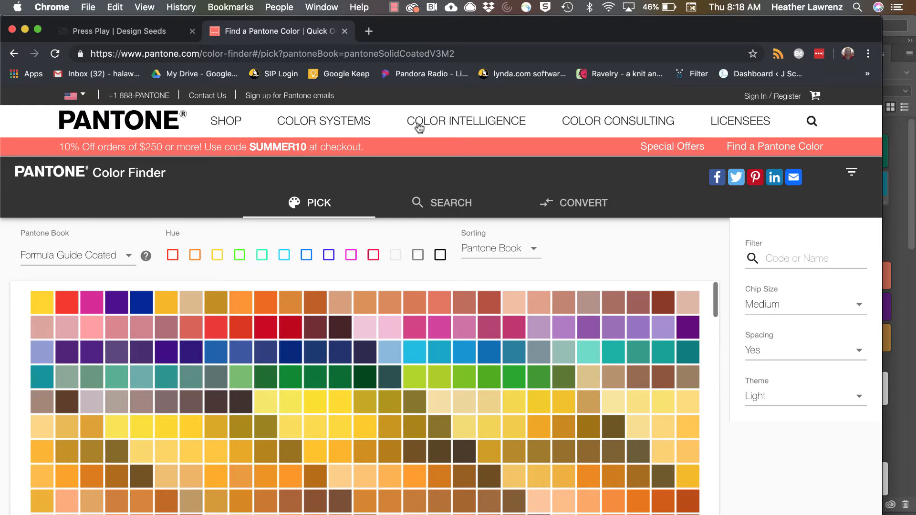